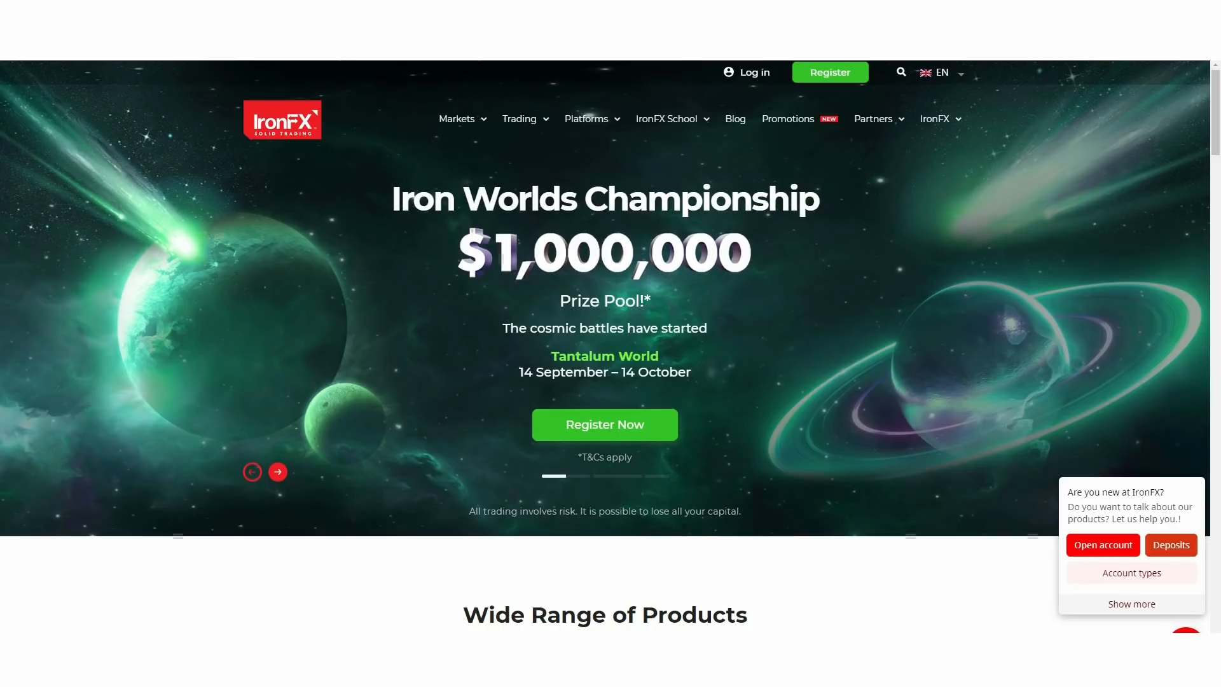
scroll(down, 3)
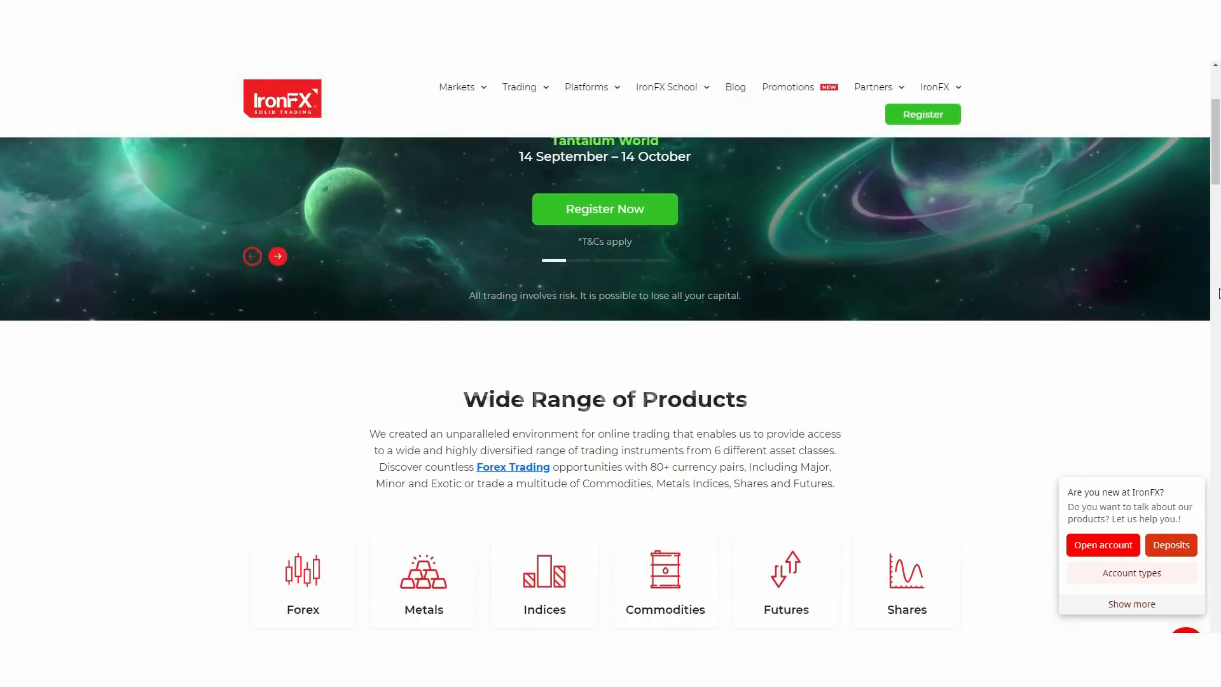